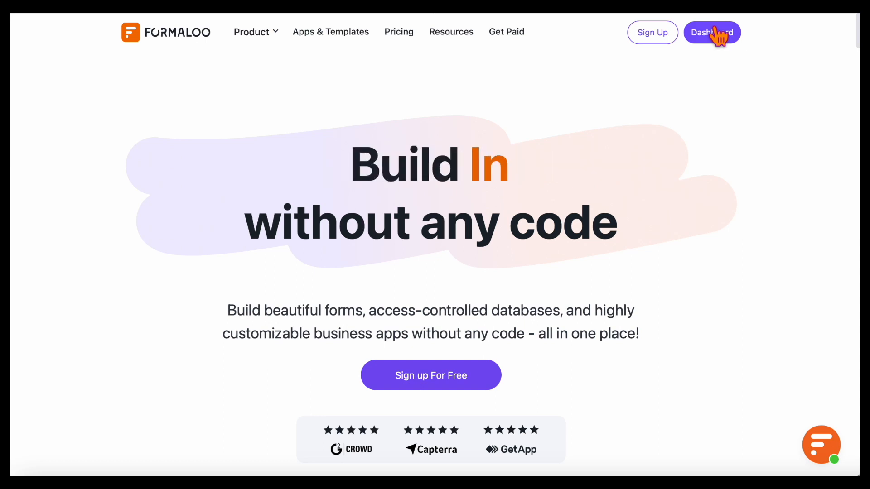
# Go to the workspace dashboard to find the Personality quiz template.
pyautogui.click(712, 32)
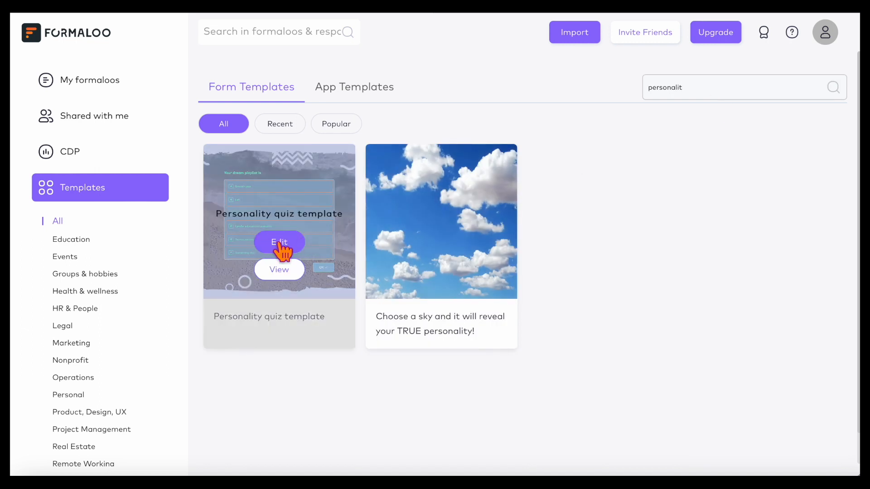
# Create an editable copy of the Personality quiz and show its logic flowchart.
pyautogui.click(279, 242)
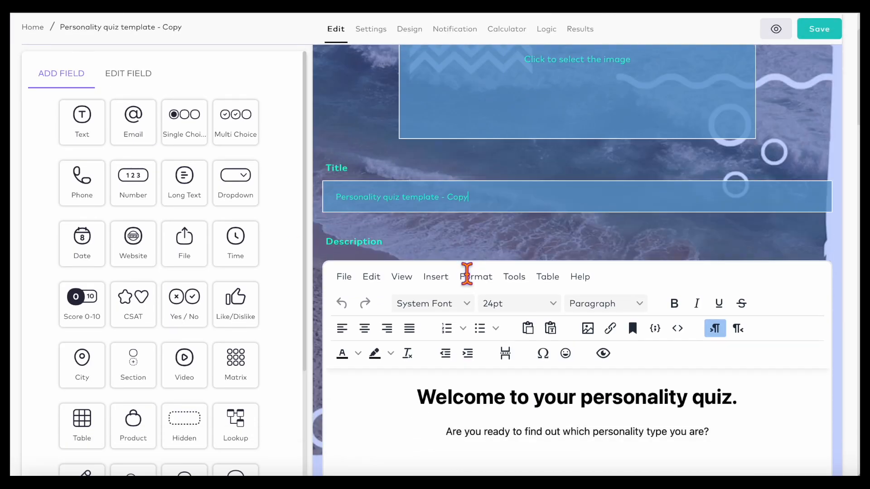
pyautogui.scroll(-3)
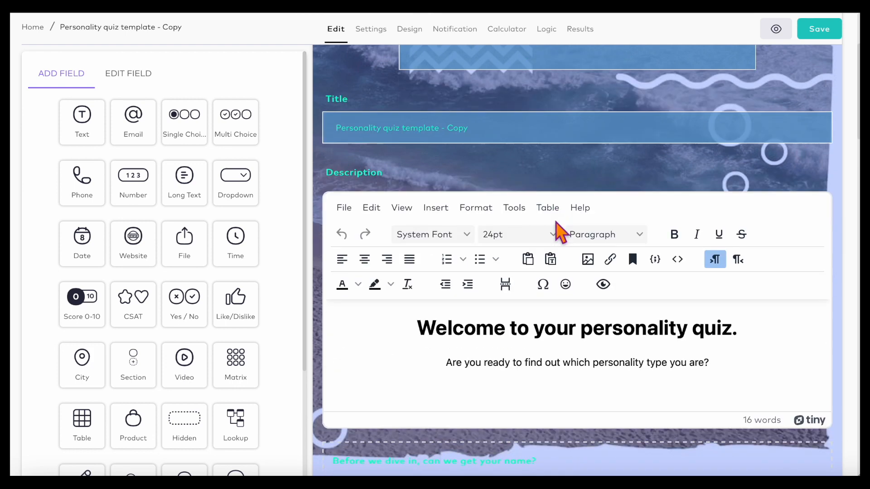
pyautogui.click(408, 29)
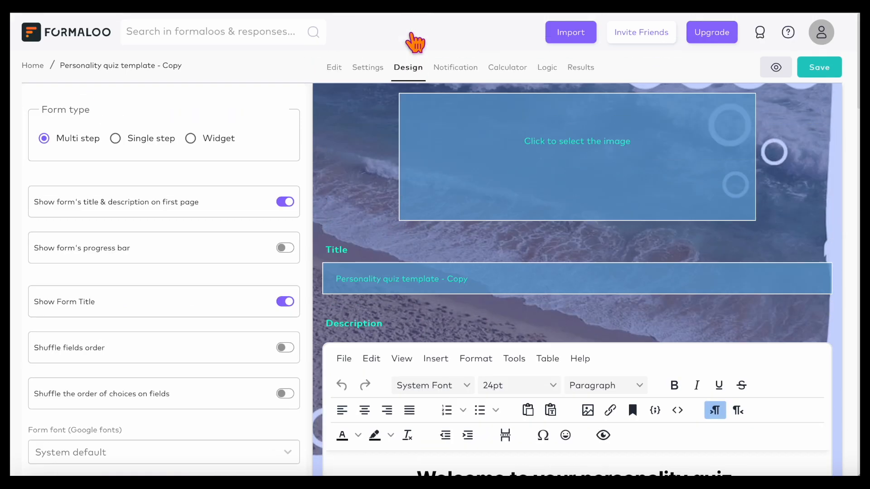
pyautogui.scroll(-3)
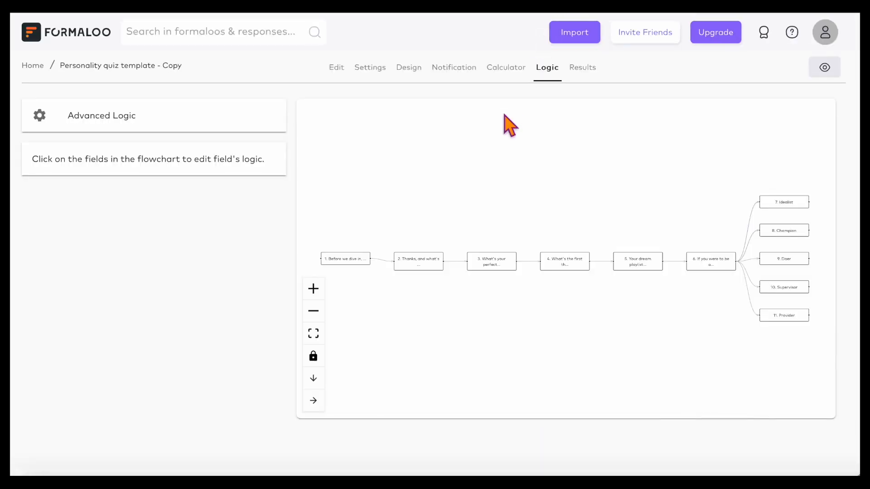
pyautogui.moveTo(501, 233)
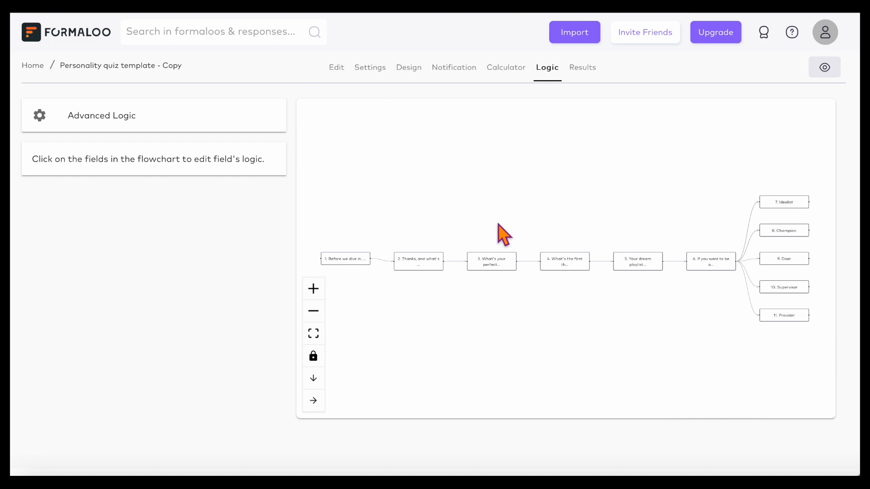
pyautogui.moveTo(355, 296)
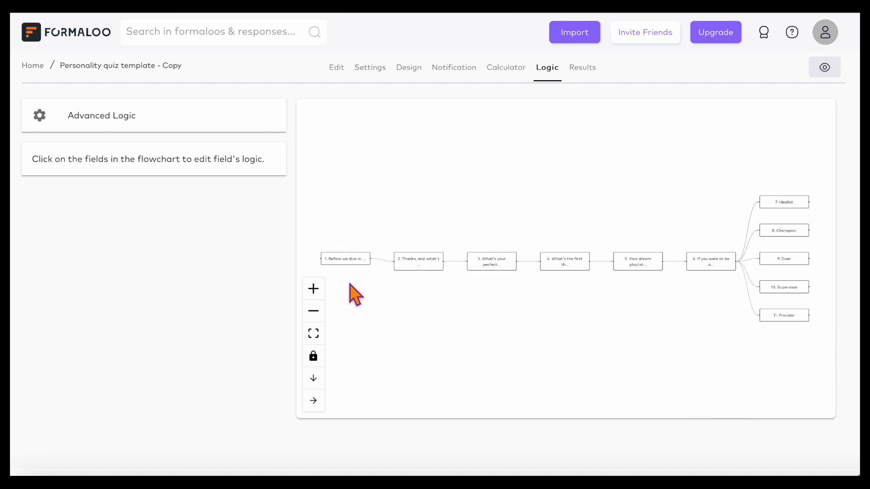
# Zoom the flowchart in twice and open Advanced Logic's full conditions list.
pyautogui.click(313, 289)
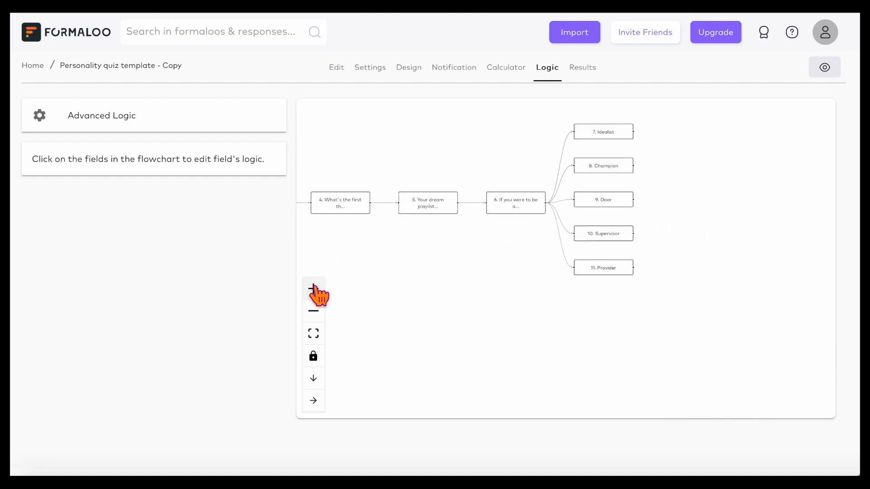
pyautogui.click(313, 289)
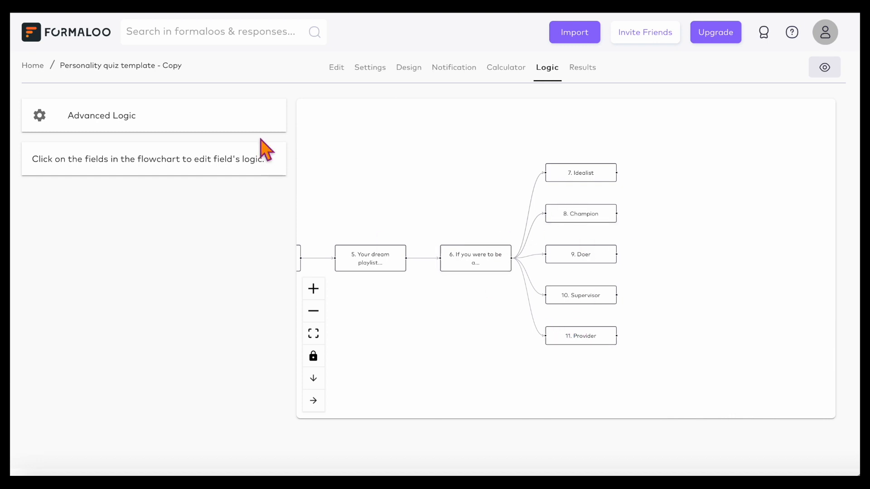
pyautogui.click(101, 115)
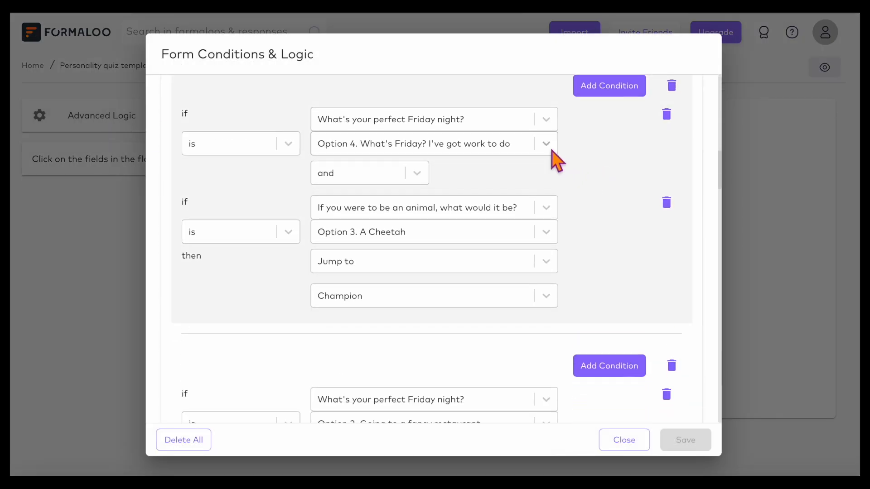
pyautogui.moveTo(516, 255)
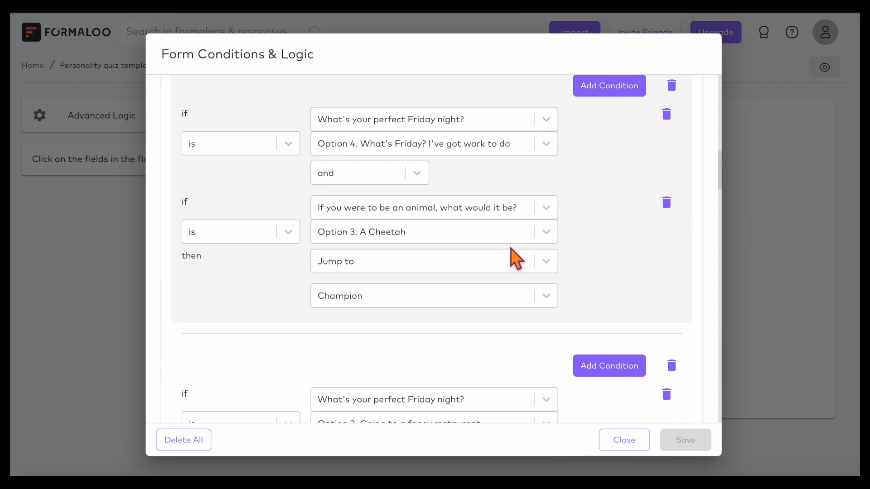
# Keep the Friday-and-Cheetah conditions joined with 'and' for Champion, then close the dialog.
pyautogui.click(434, 295)
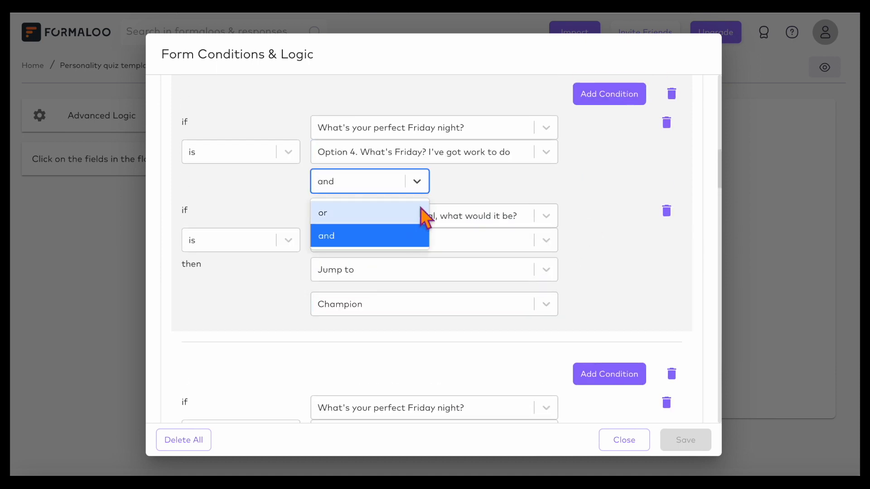
pyautogui.click(326, 236)
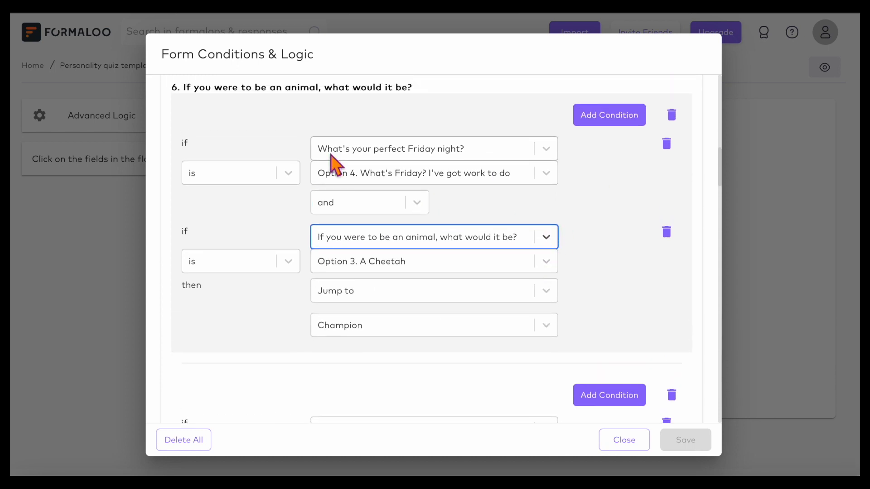
pyautogui.click(623, 440)
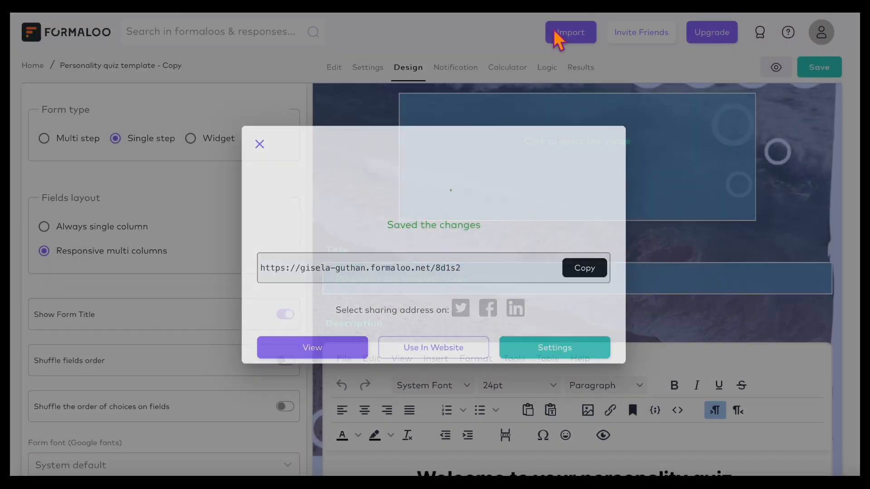
pyautogui.click(546, 67)
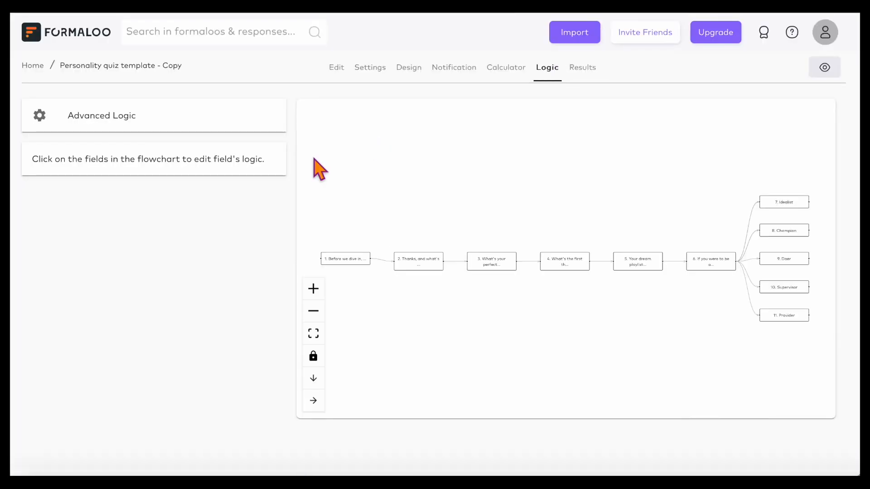
pyautogui.click(710, 259)
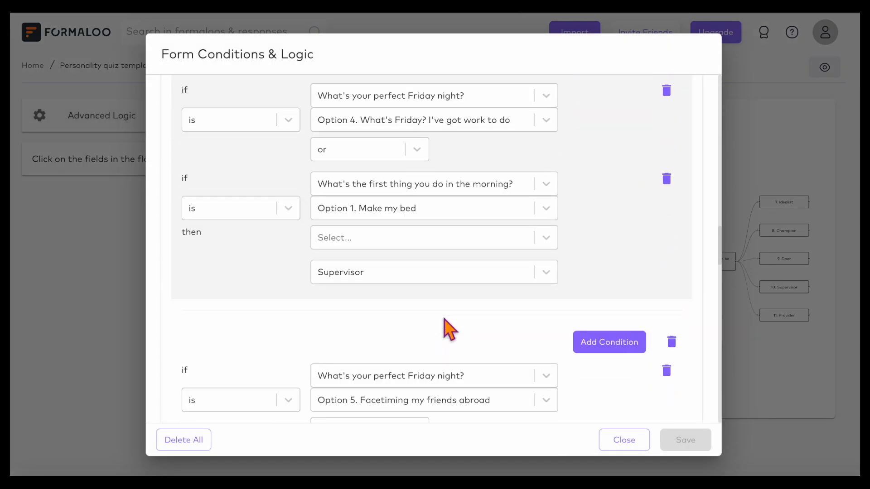
pyautogui.scroll(-3)
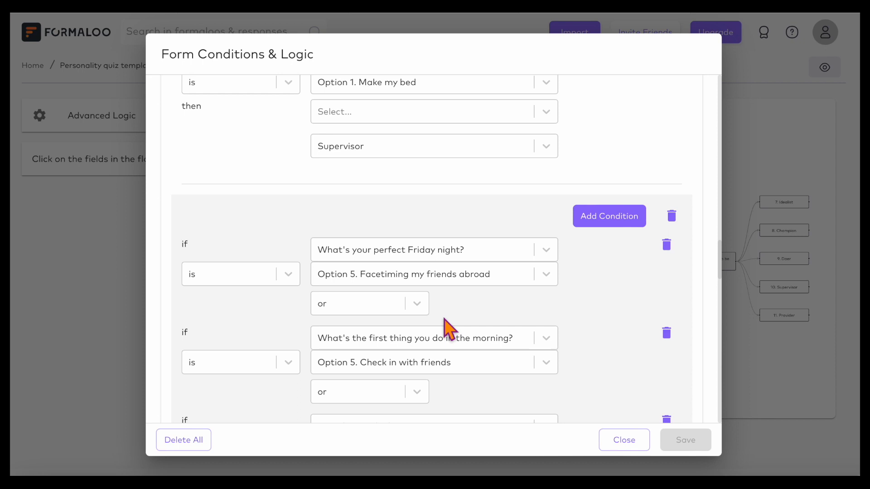
pyautogui.click(623, 440)
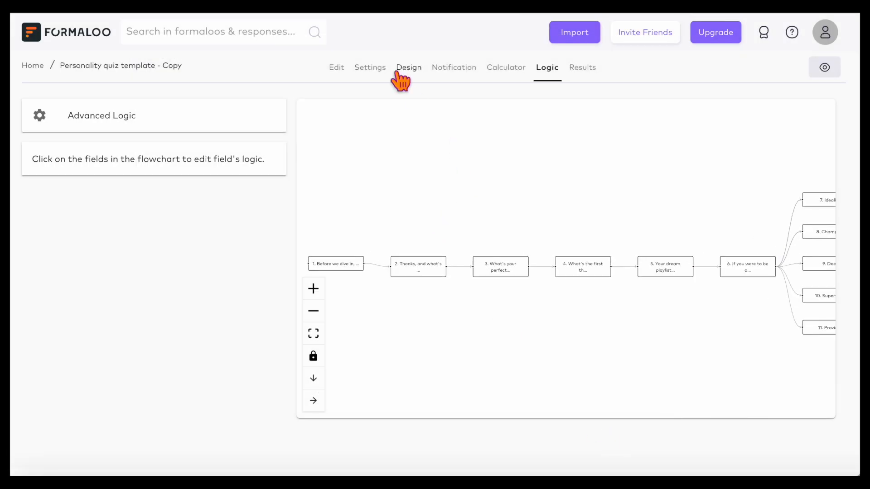
# Enable 'Send me a notification email for each response', then return to the editor.
pyautogui.click(452, 67)
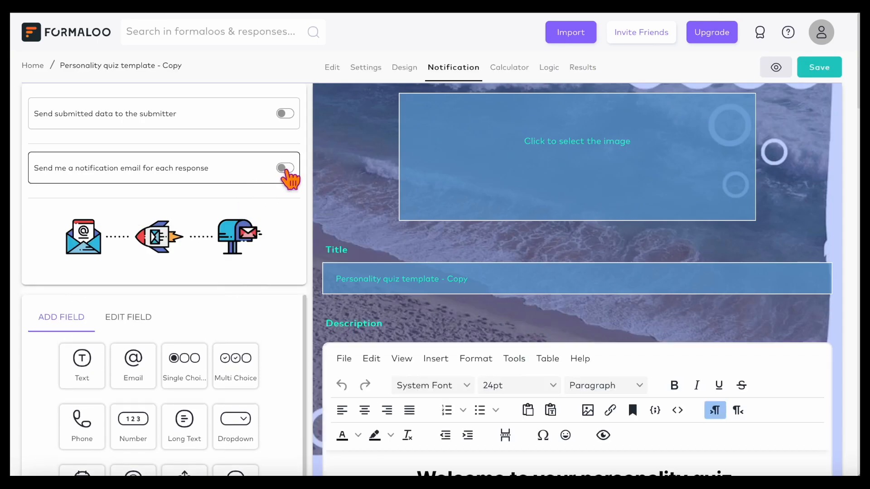
pyautogui.click(284, 168)
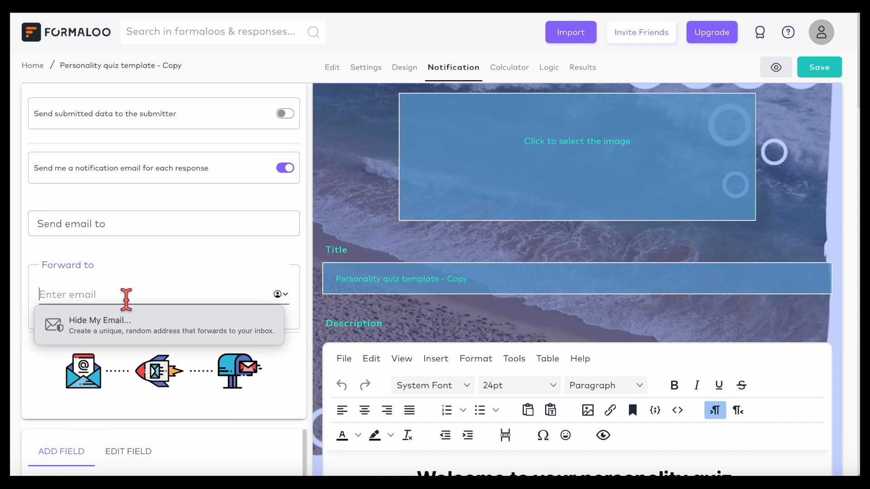
pyautogui.moveTo(121, 280)
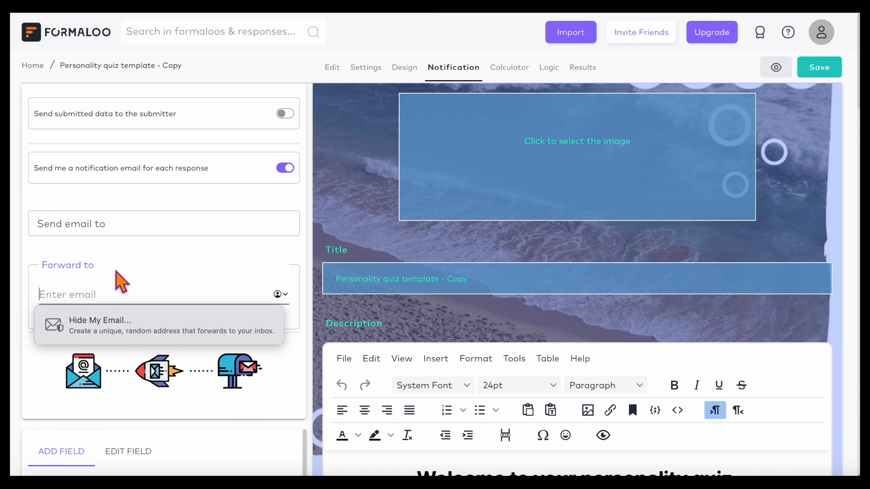
pyautogui.scroll(-3)
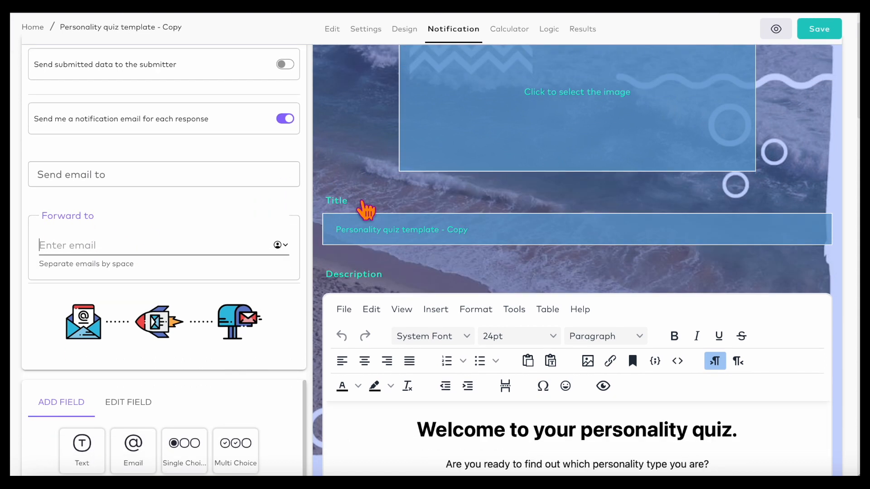
pyautogui.click(339, 77)
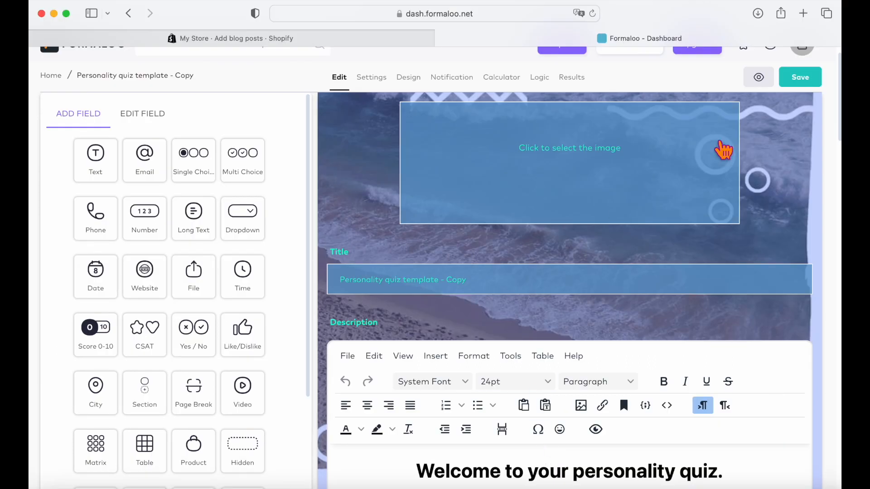
# Save the quiz form and switch to the Shopify store tab.
pyautogui.click(800, 77)
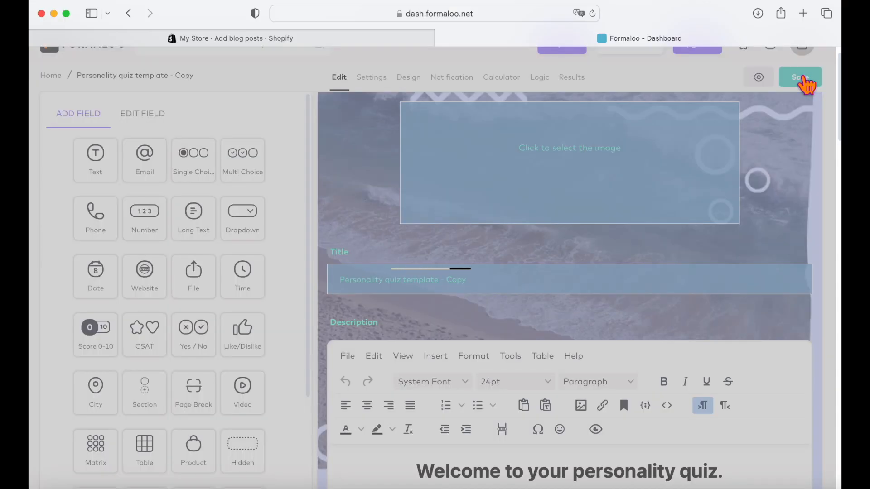
pyautogui.click(799, 76)
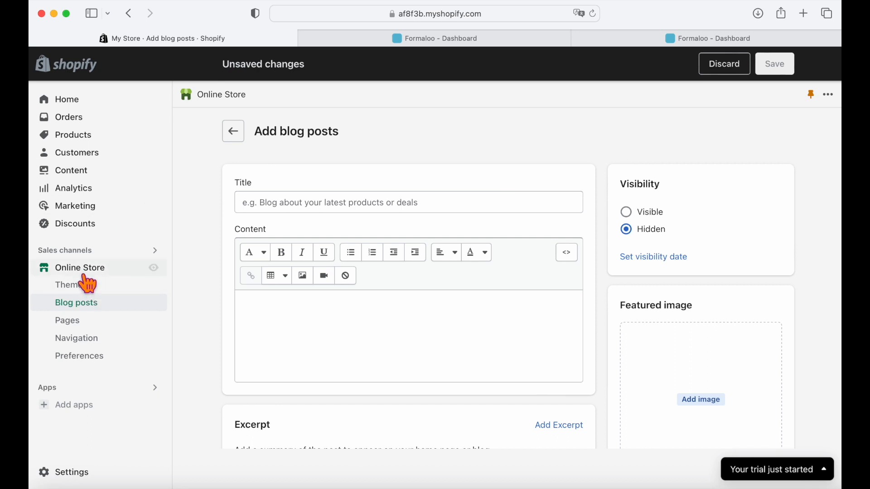
# Open Online Store Pages and add a new page.
pyautogui.click(67, 320)
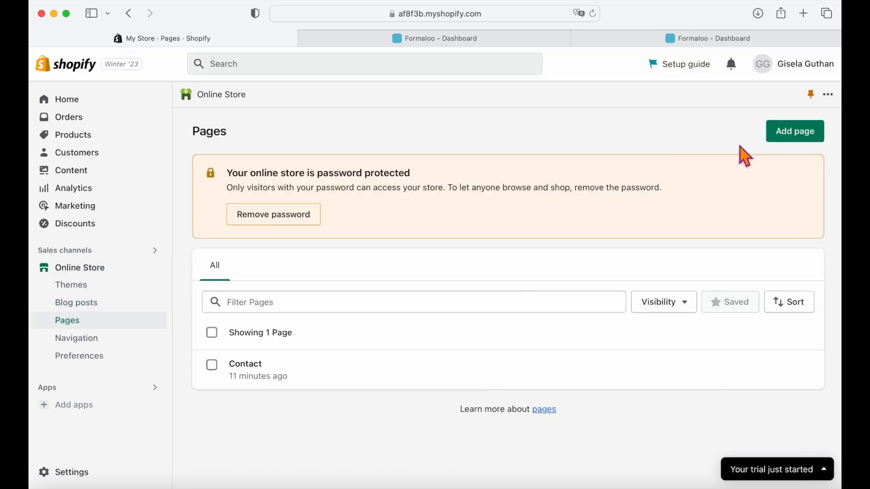
pyautogui.click(794, 131)
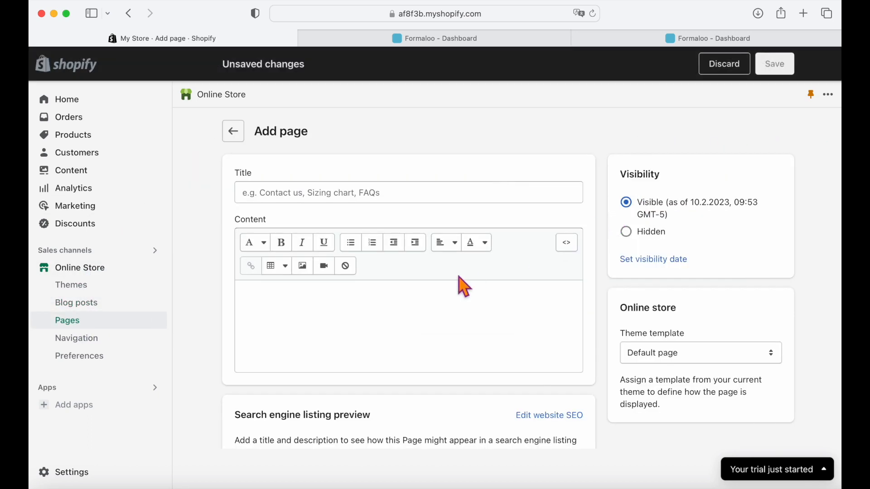
pyautogui.moveTo(475, 242)
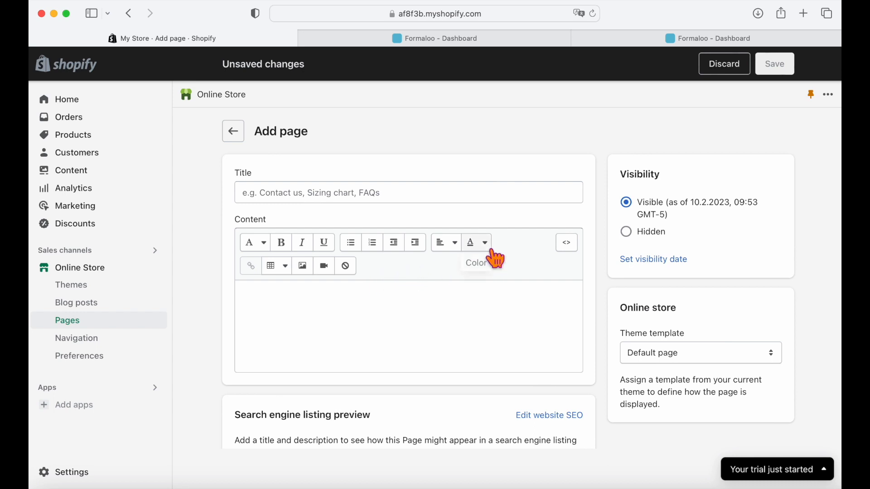
pyautogui.moveTo(566, 242)
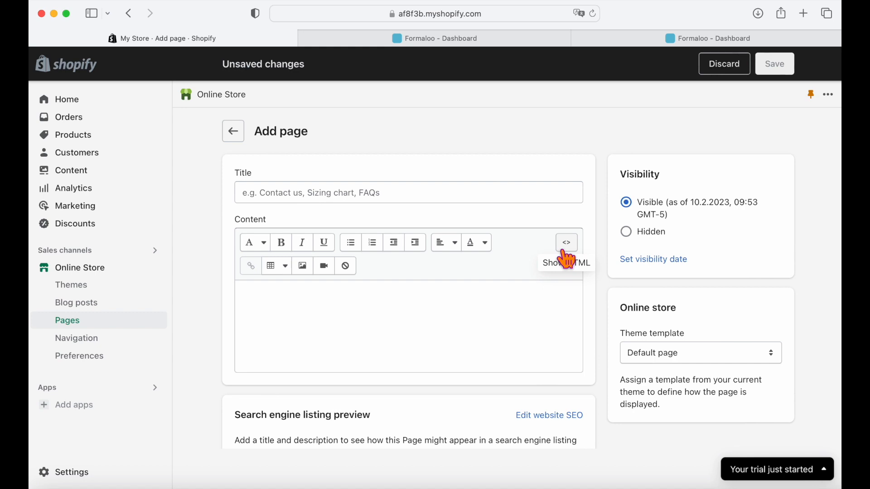
# Paste the Formaloo embed code (slug wXLBIEBr) as page HTML and save.
pyautogui.click(566, 242)
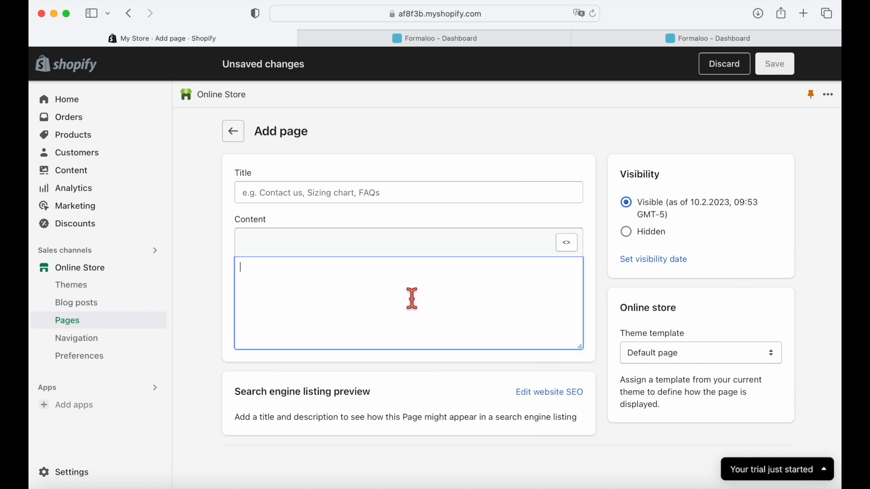
pyautogui.write('<div id="formz-wrapper" data-formz-slug="wXLBIEBr" data-formz-type="simple"></div><script src="https://formaloo.net/istatic/js/main.js"></script>')
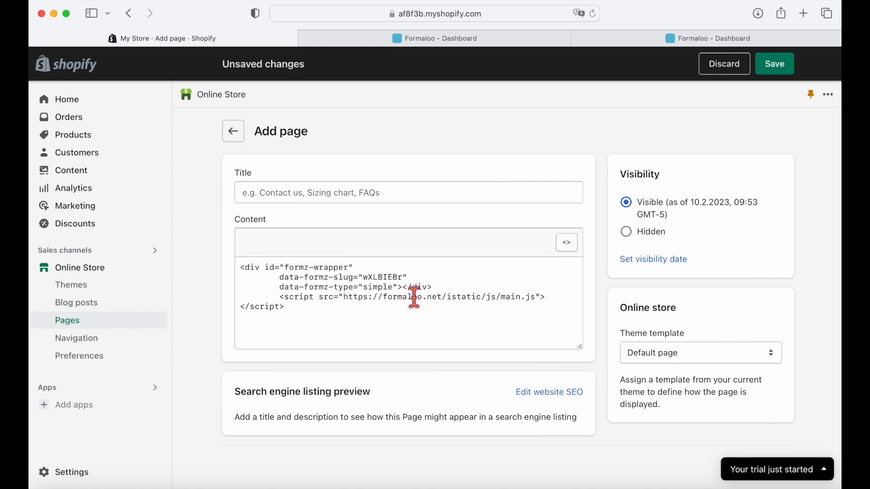
pyautogui.click(773, 64)
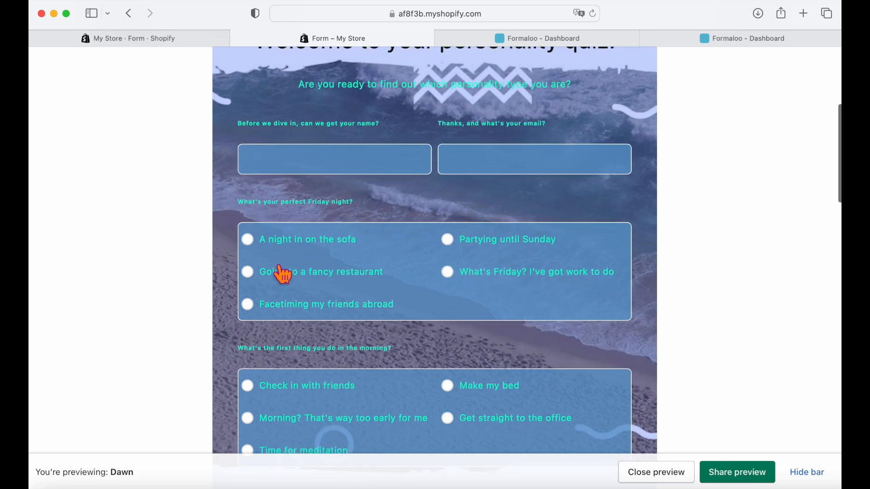
pyautogui.scroll(-3)
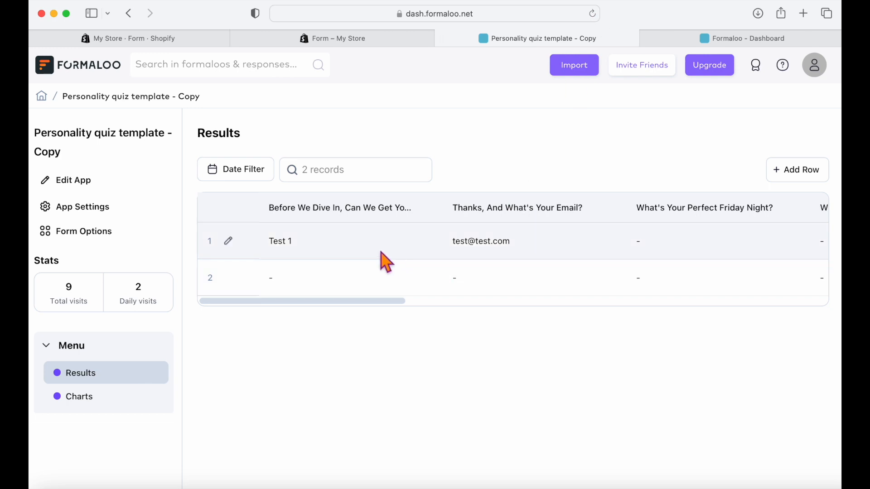
# Scroll through the two quiz responses, then return to the Formaloo dashboard.
pyautogui.hscroll(3)
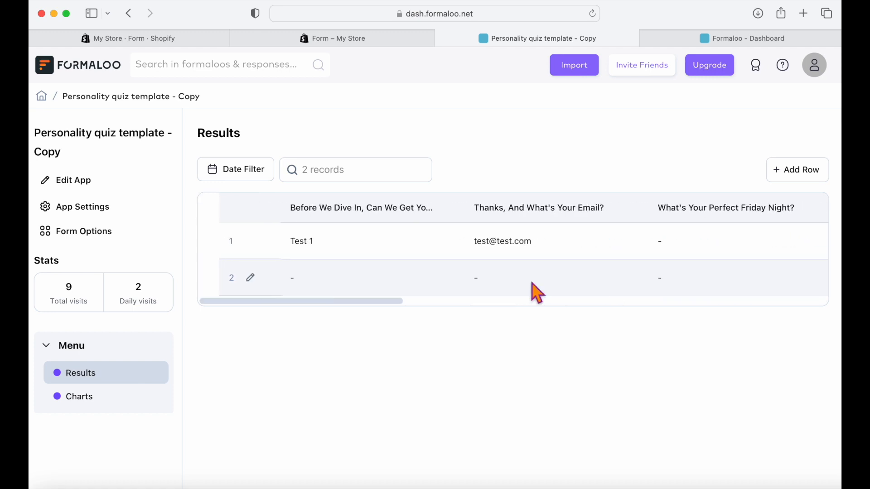
pyautogui.click(78, 65)
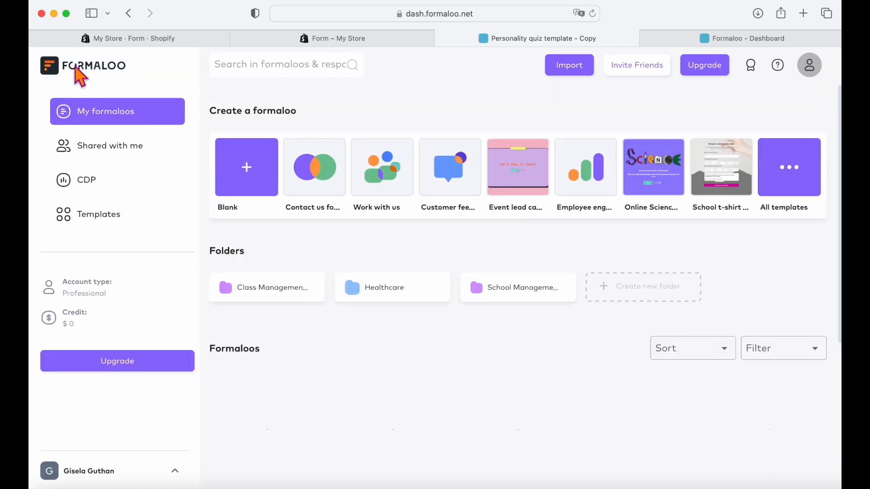
# Open formaloo.com and scroll to its trusted-by businesses section.
pyautogui.click(536, 38)
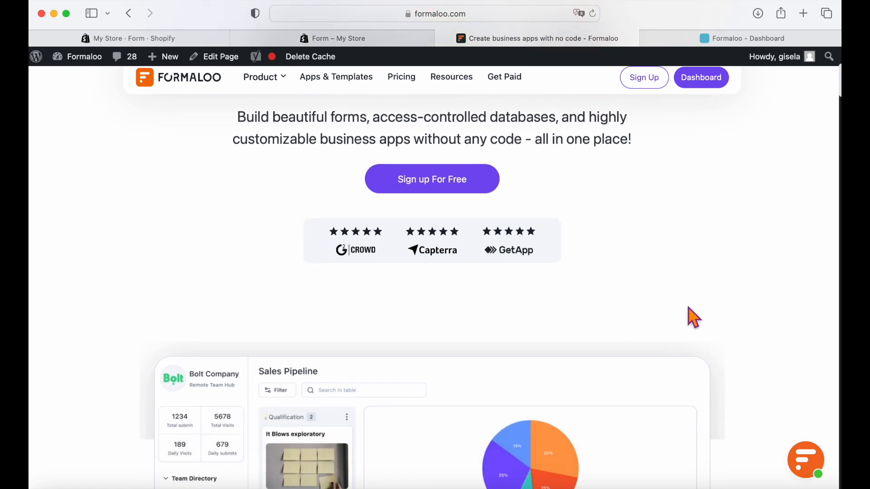
pyautogui.scroll(-3)
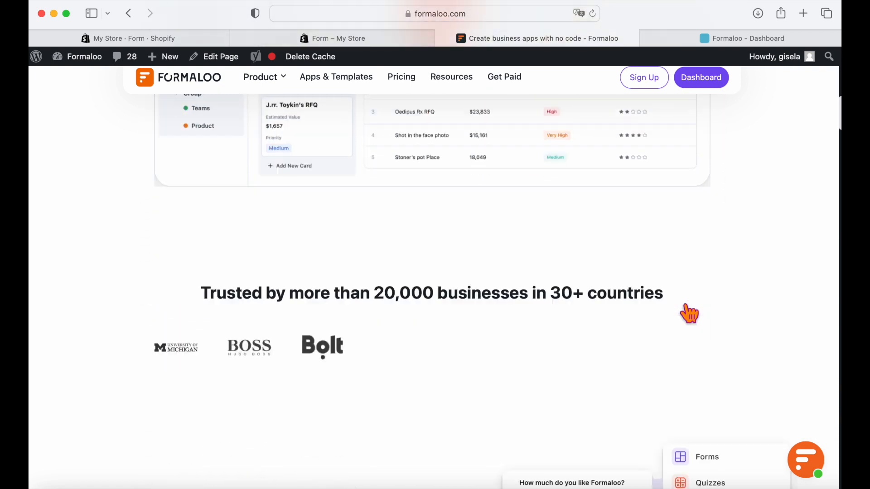